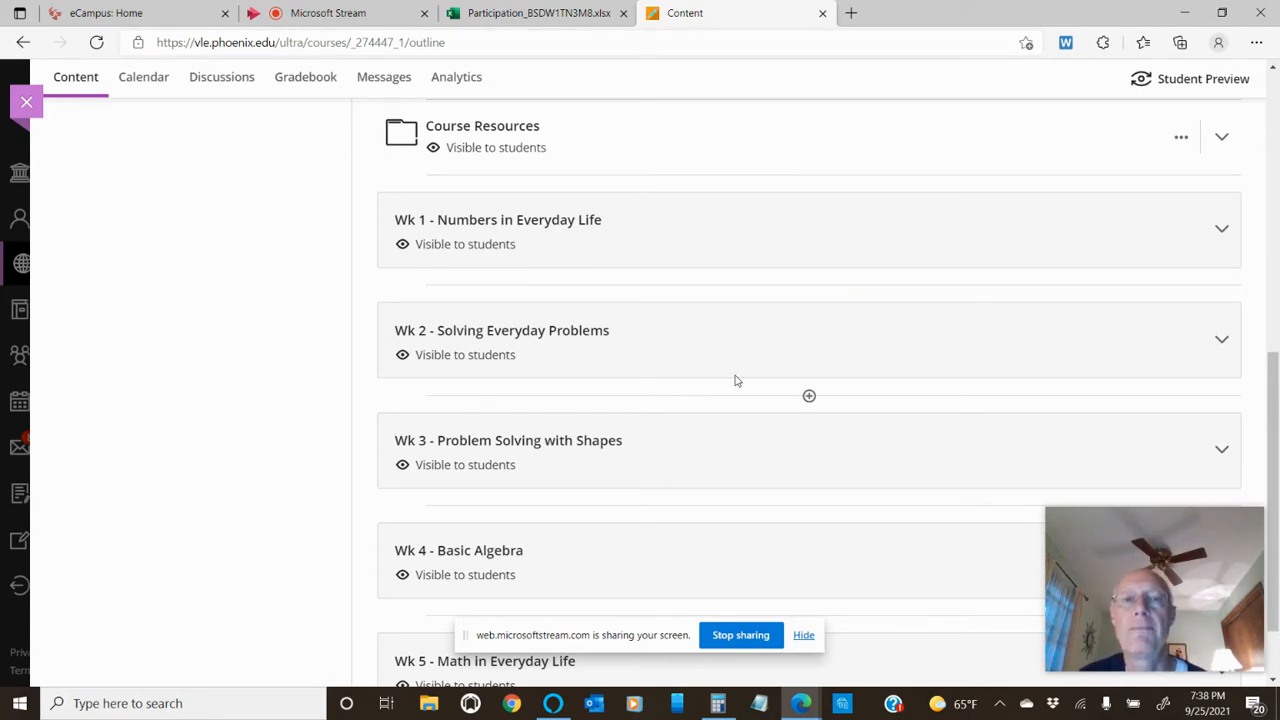
{"action": "mouse_move", "coordinate": [740, 376]}
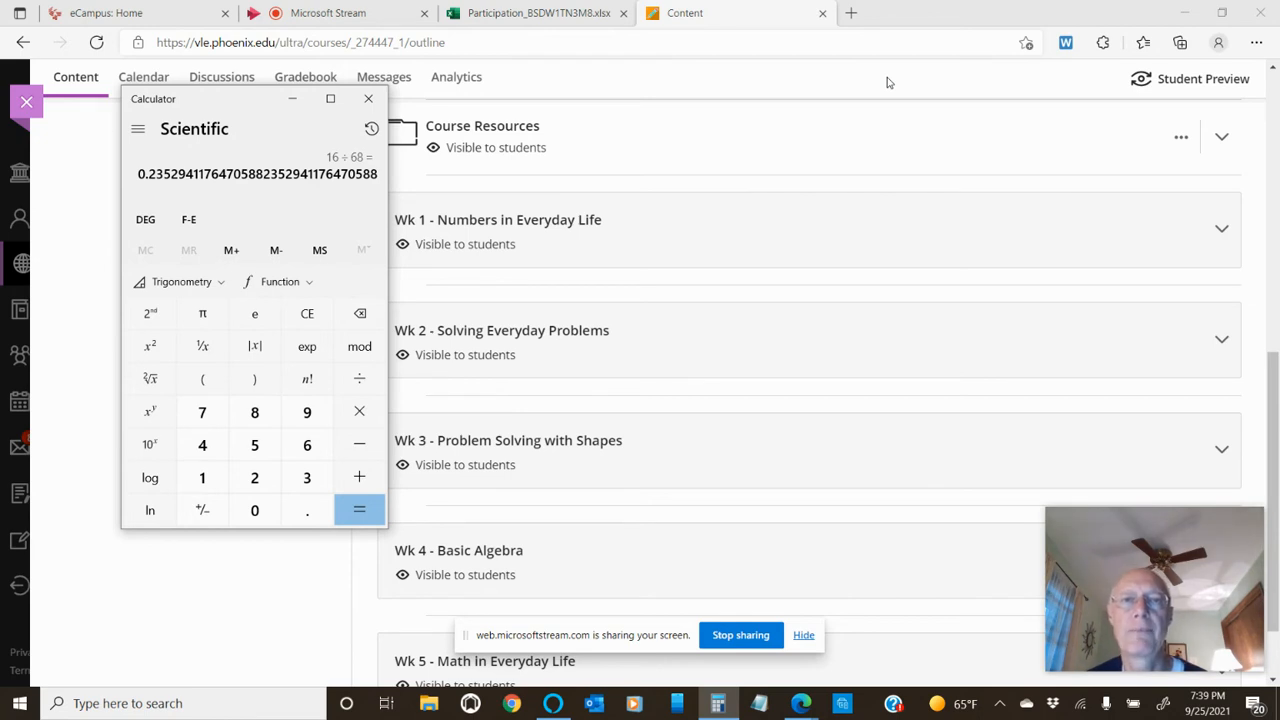
{"action": "mouse_move", "coordinate": [776, 194]}
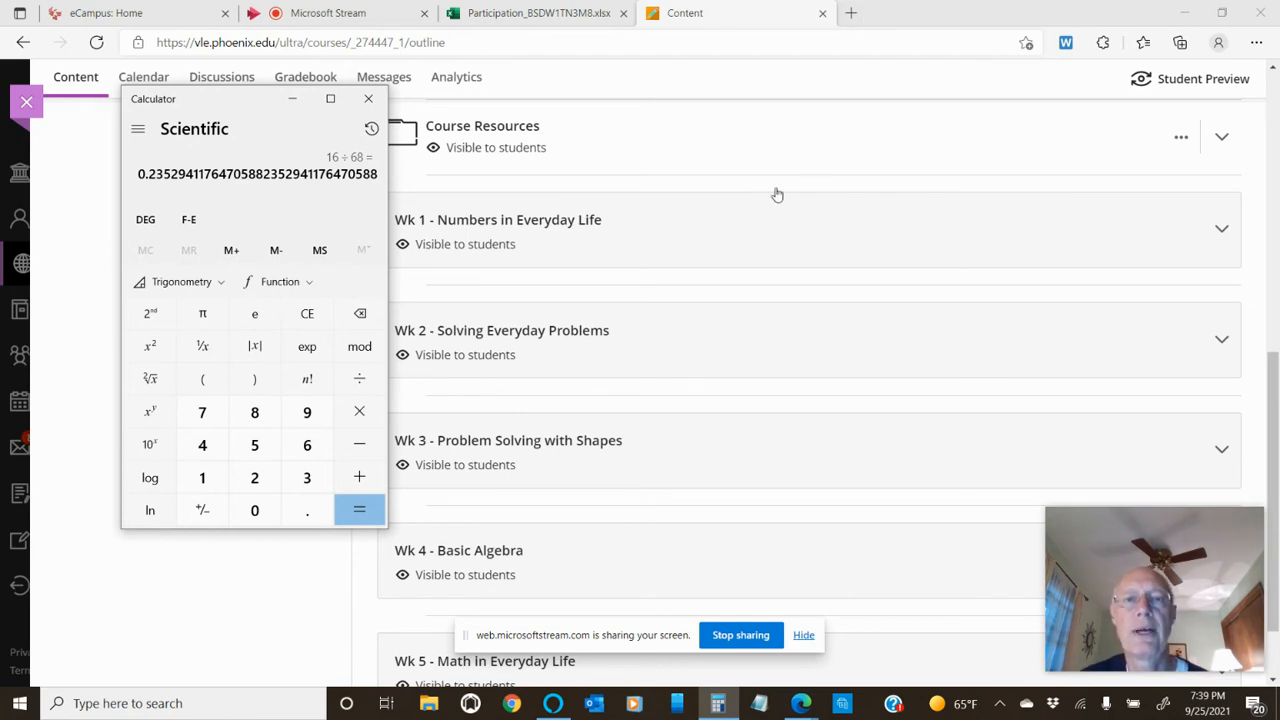
{"action": "scroll", "scroll_direction": "down", "scroll_amount": 3}
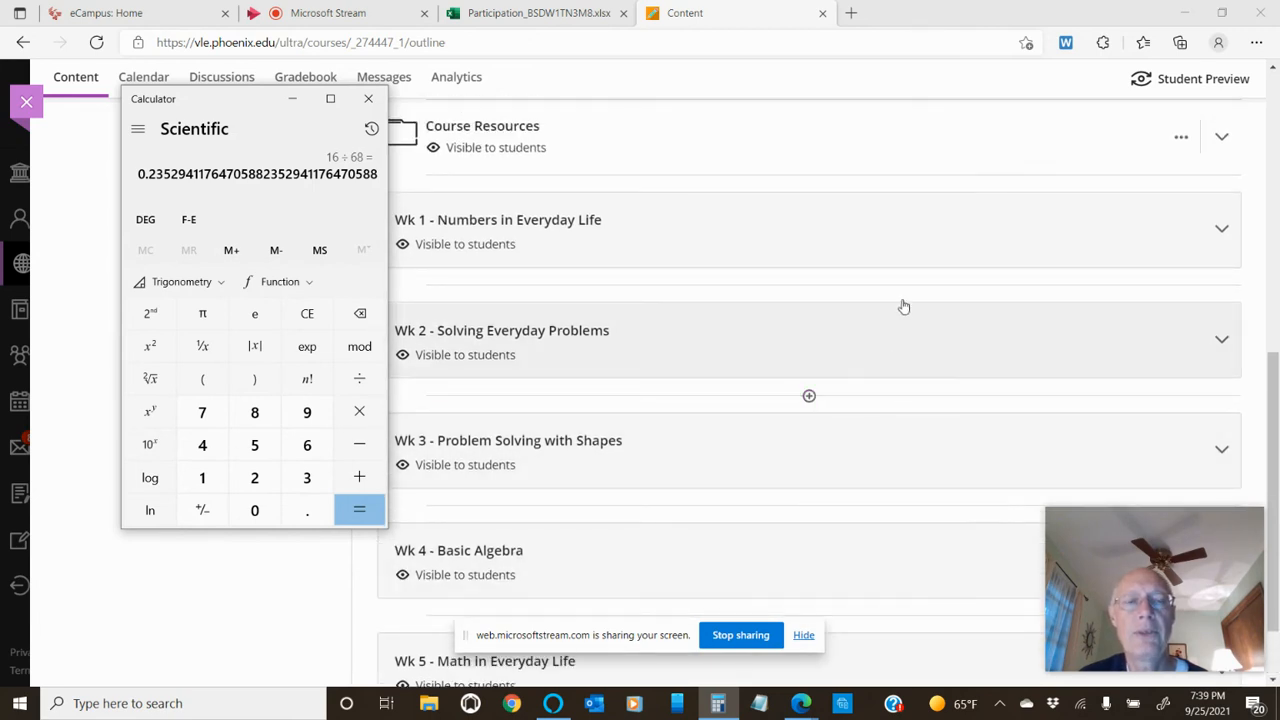
{"action": "mouse_move", "coordinate": [556, 322]}
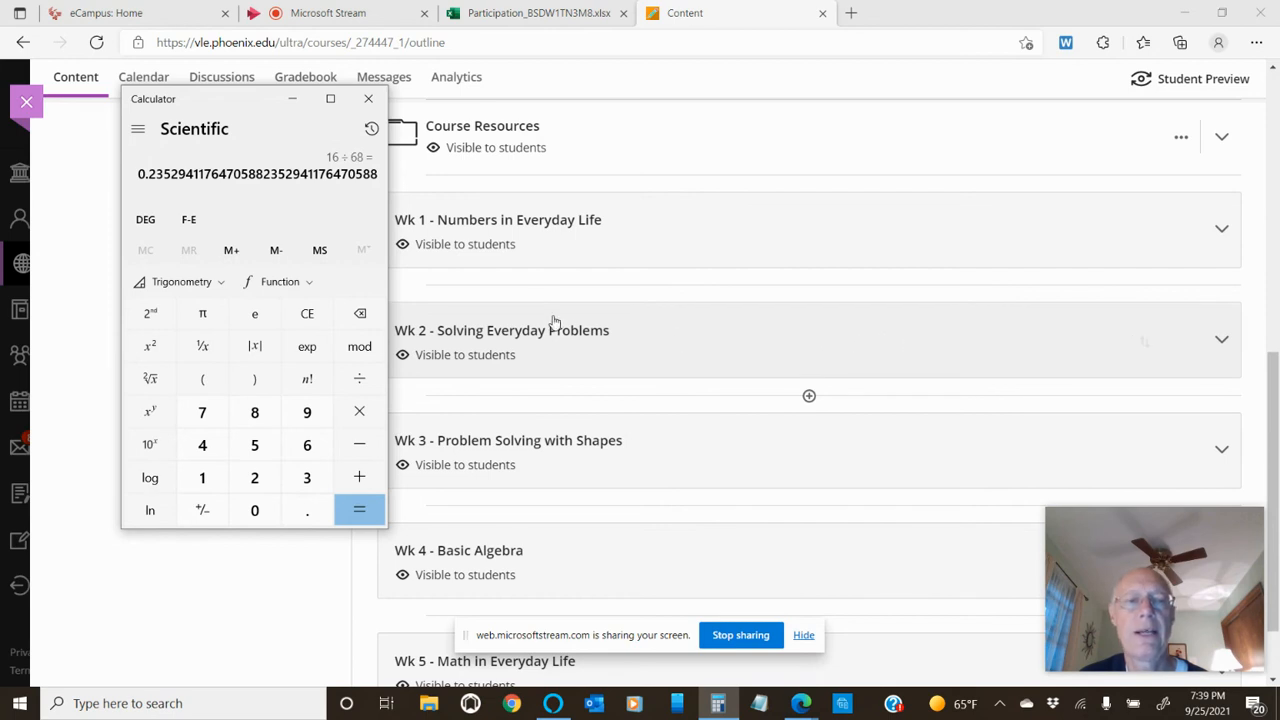
{"action": "mouse_move", "coordinate": [546, 374]}
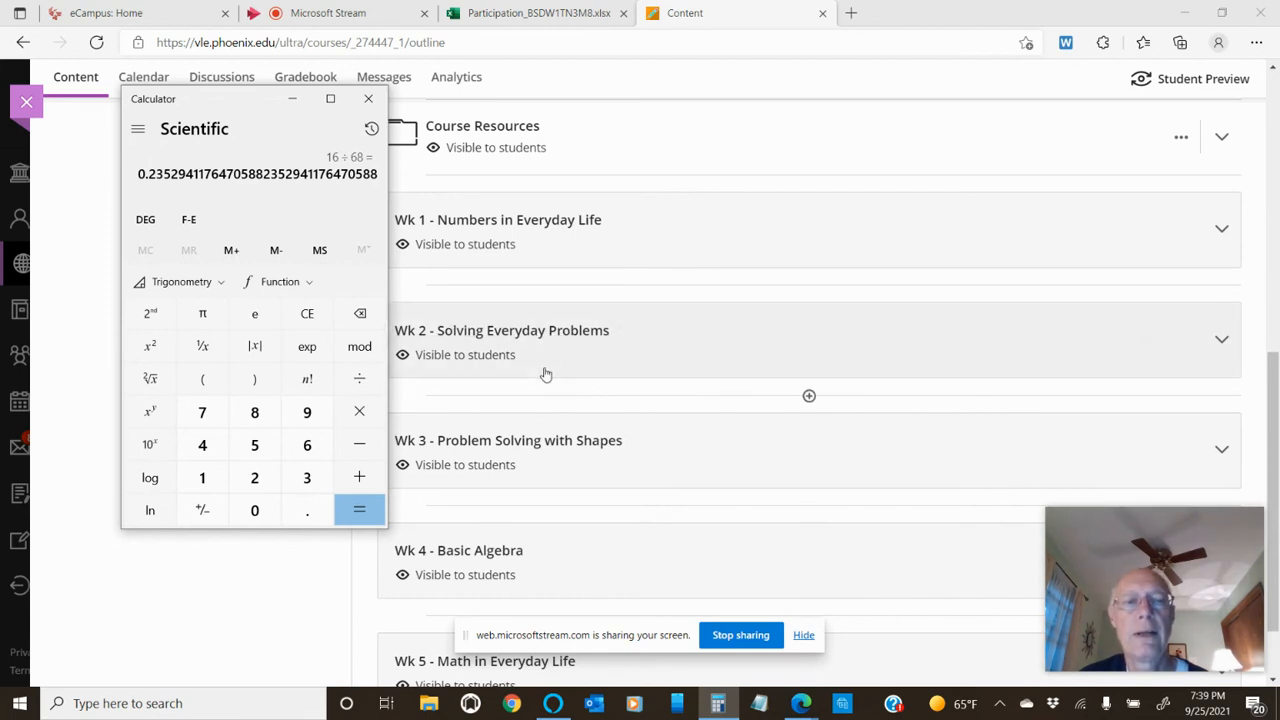
{"action": "mouse_move", "coordinate": [684, 352]}
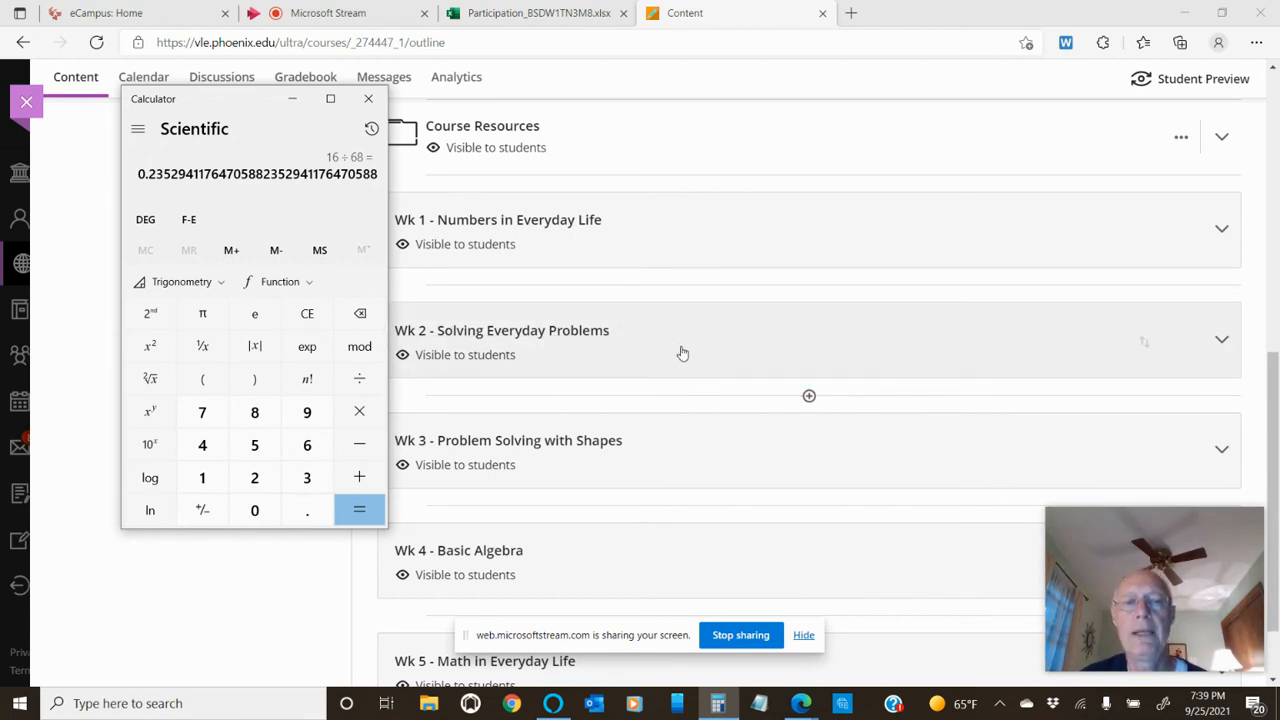
- Expand the Wk 2 - Solving Everyday Problems module and scroll to the Welcome to Week II recording link
{"action": "left_click", "coordinate": [368, 98]}
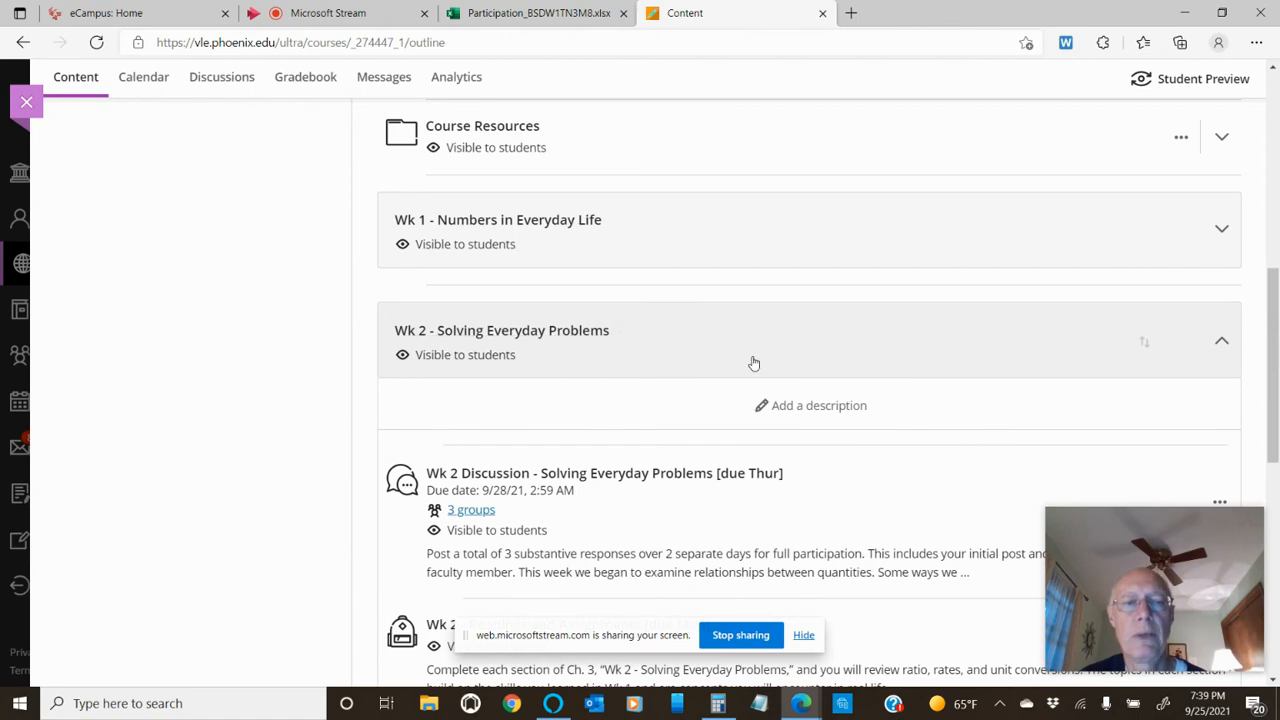
{"action": "scroll", "scroll_direction": "down", "scroll_amount": 3}
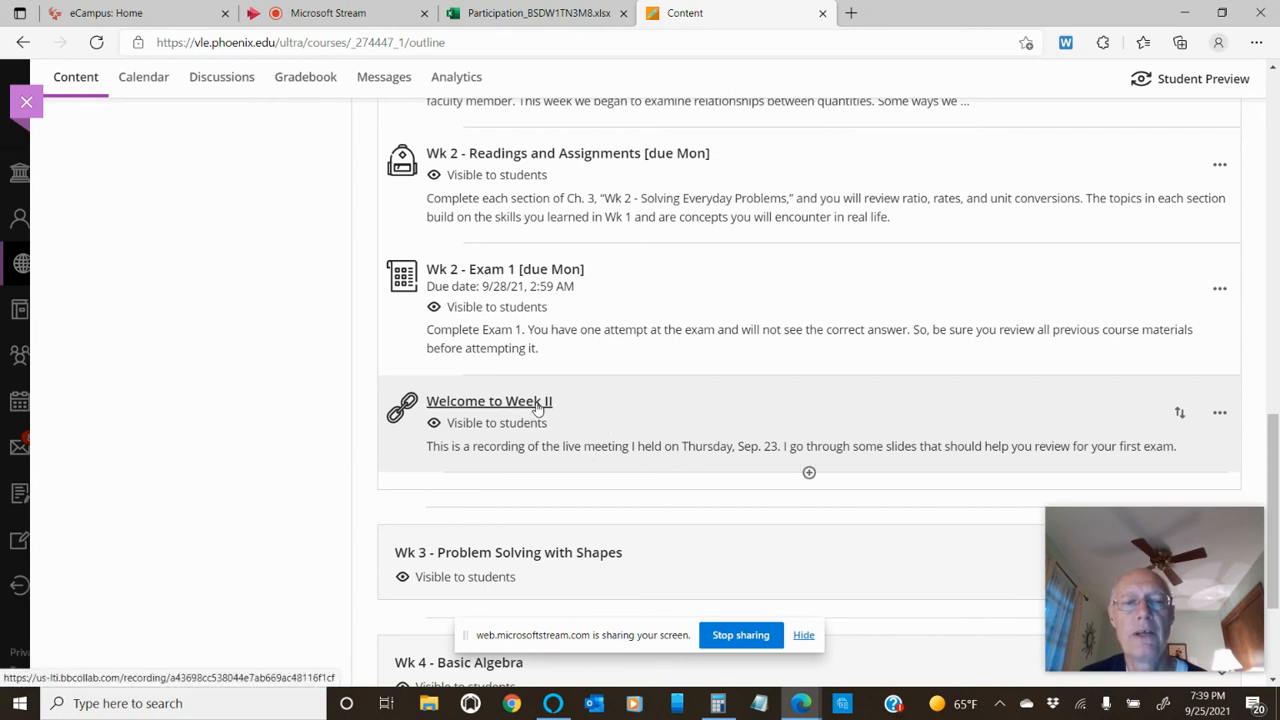
{"action": "mouse_move", "coordinate": [540, 412]}
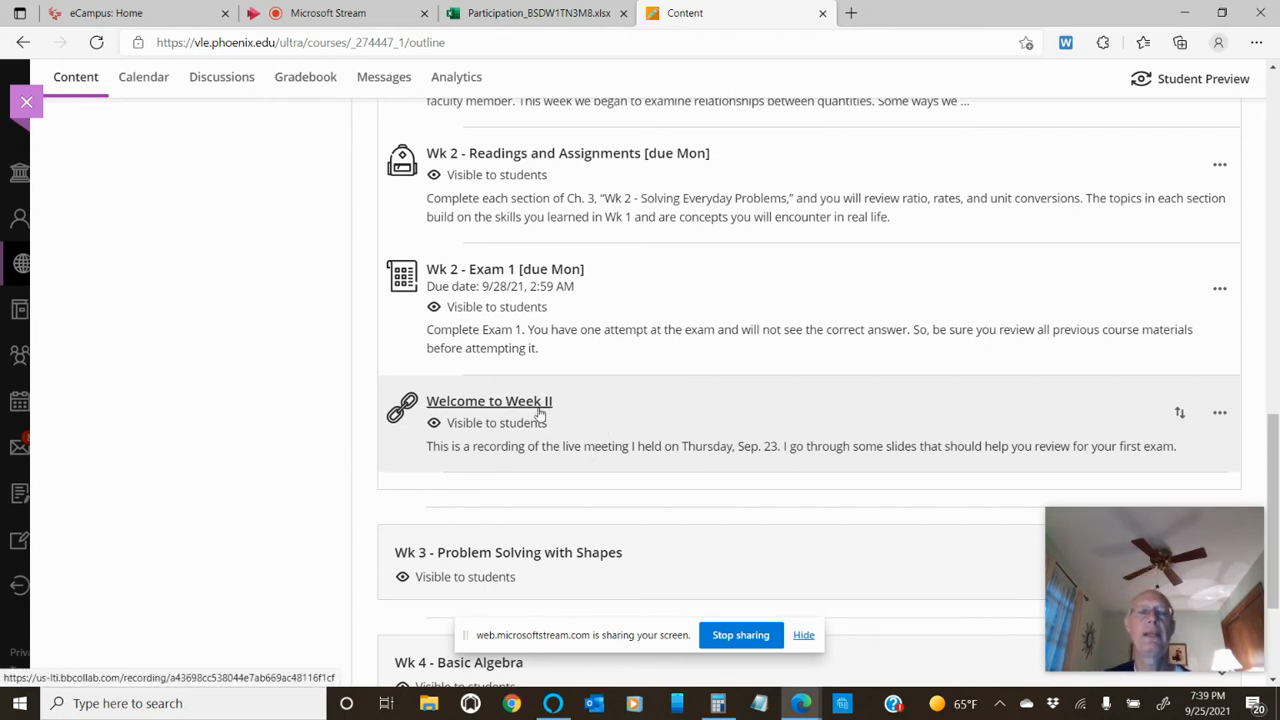